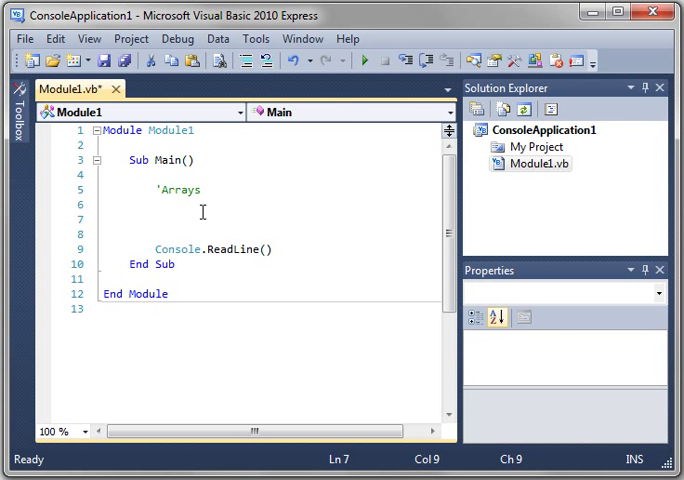
Step: Declare Dim plate(3) As Integer under the 'Arrays comment in Main
text(Dim)
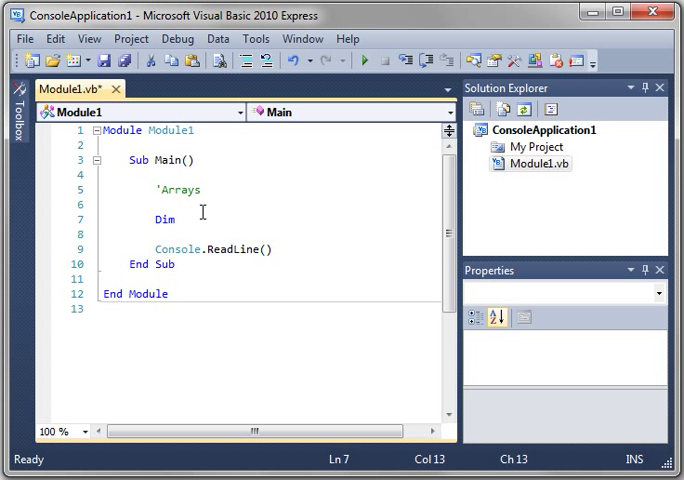
text(pla)
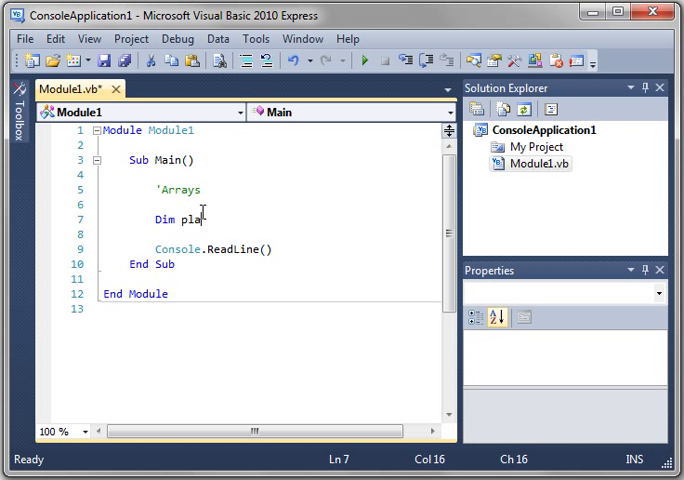
text(te(3))
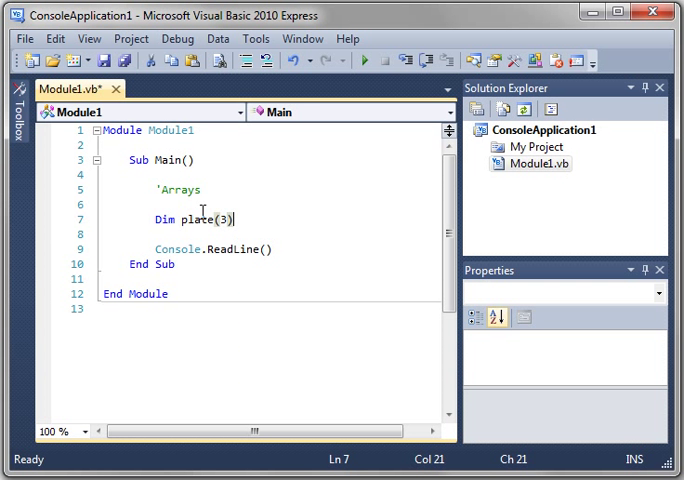
text(As integer)
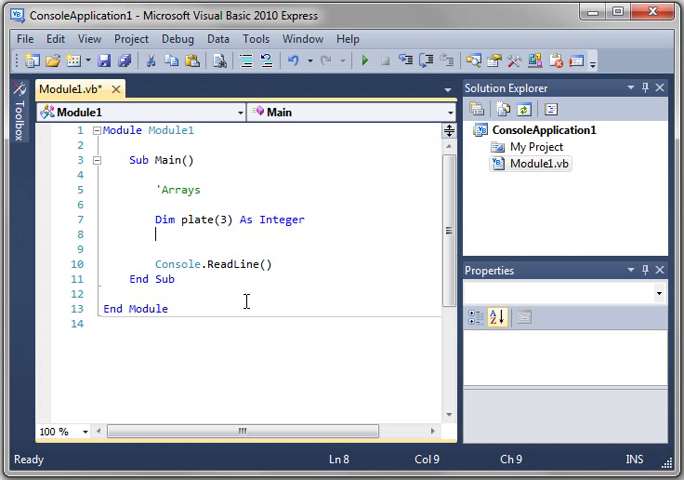
mouse_move(198, 246)
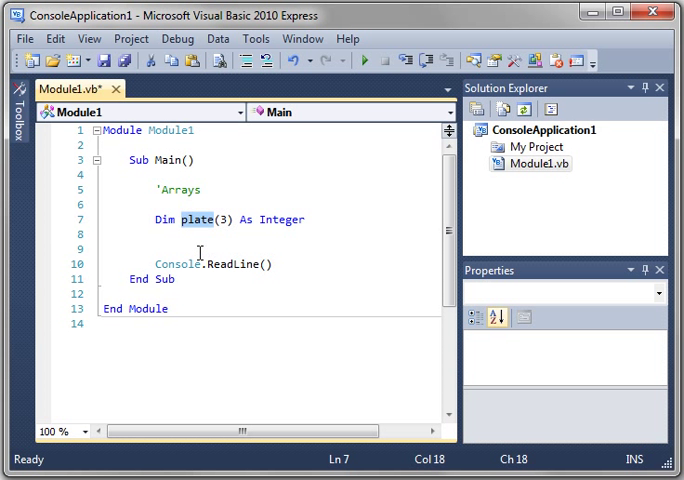
Step: Write assignments plate(0) = 100, plate(1) = 200, plate(2) = 300, plate(3) = 400
text(plate)
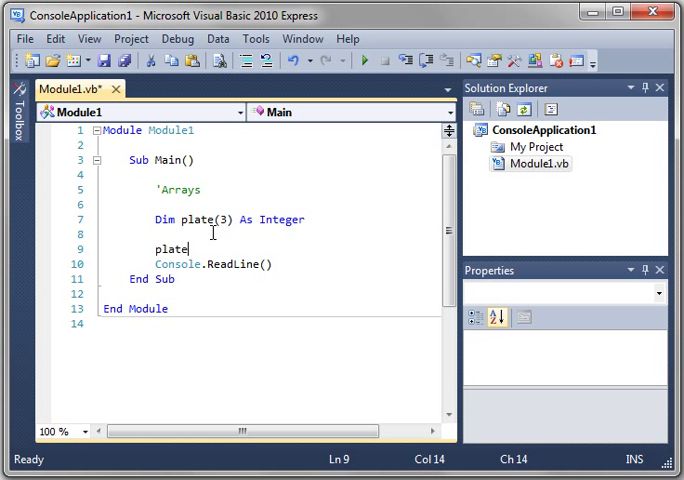
text((0) = 100)
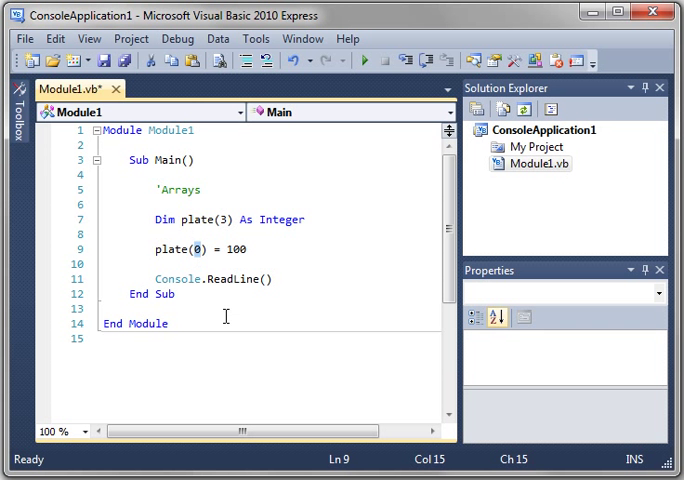
click(223, 219)
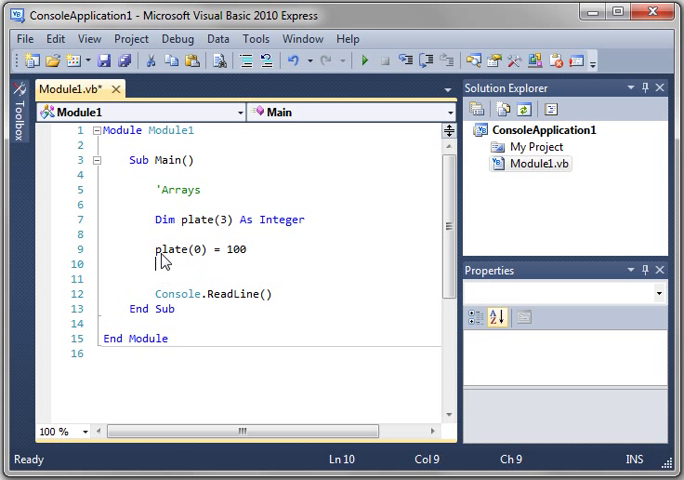
text(plate(0) = 100)
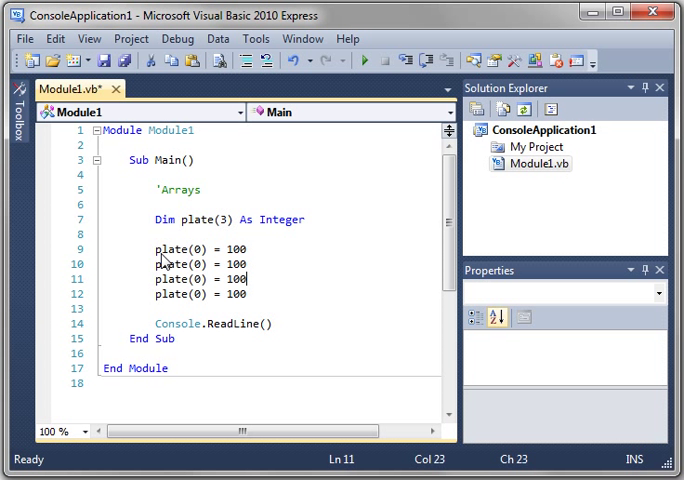
text(1)
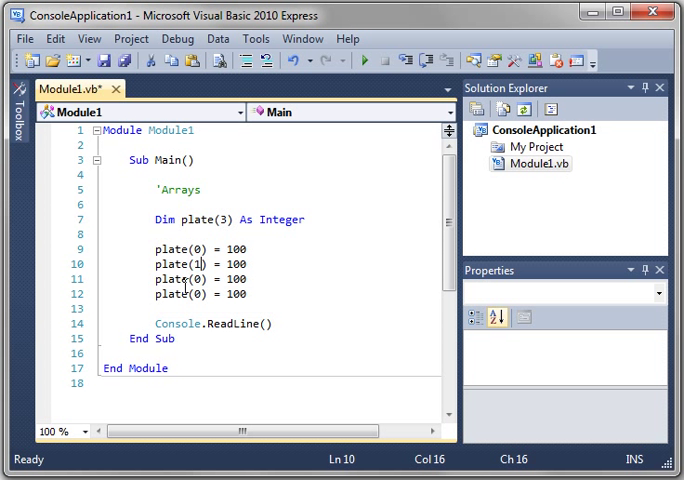
click(192, 278)
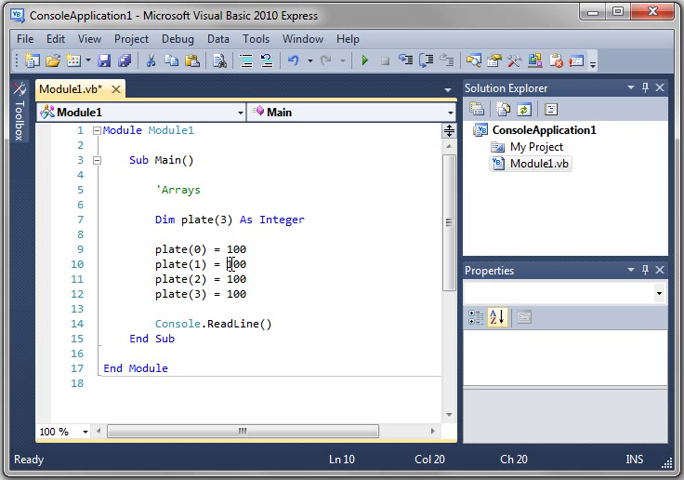
text(2)
click(200, 279)
text(3)
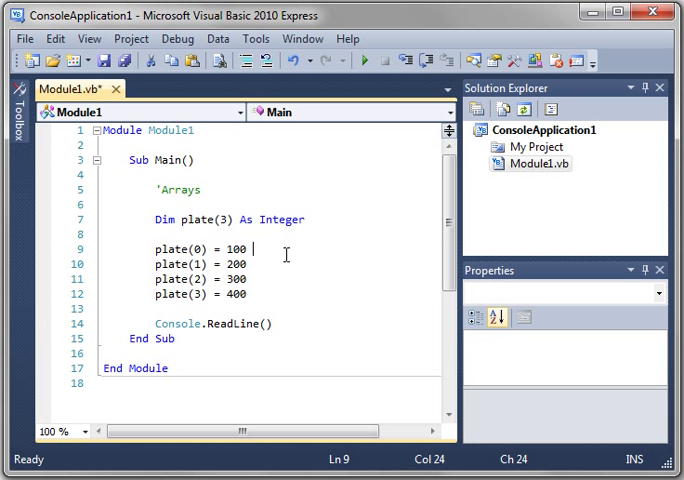
Step: Comment plate(0) = 100 as 'LBOUND and plate(3) = 400 as 'UBOUND, adding blank lines
text('LBOUND)
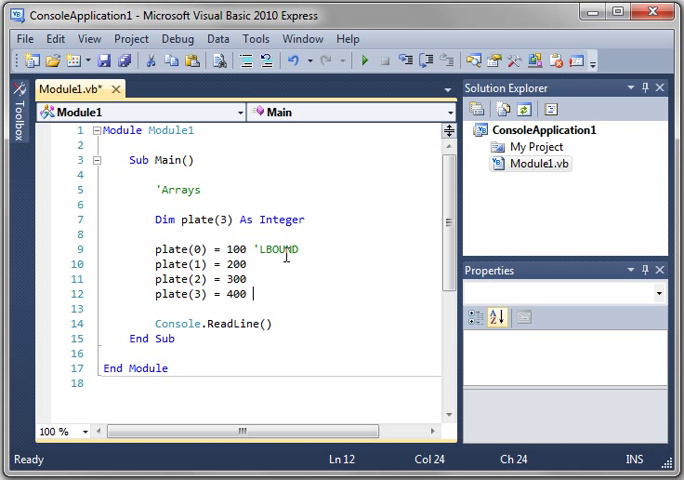
text(UP)
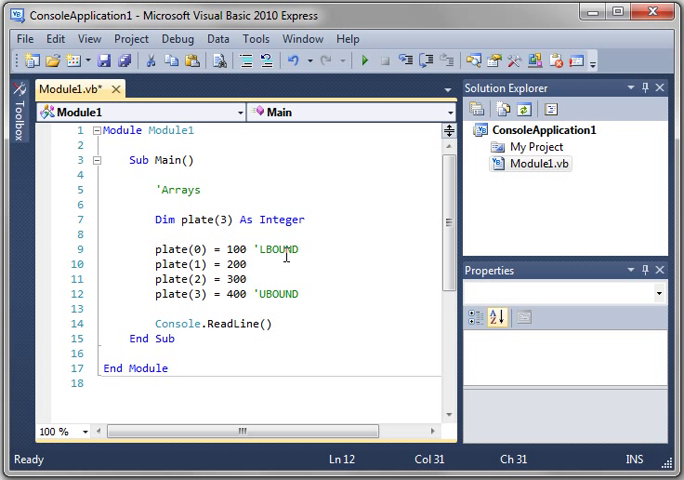
key(enter)
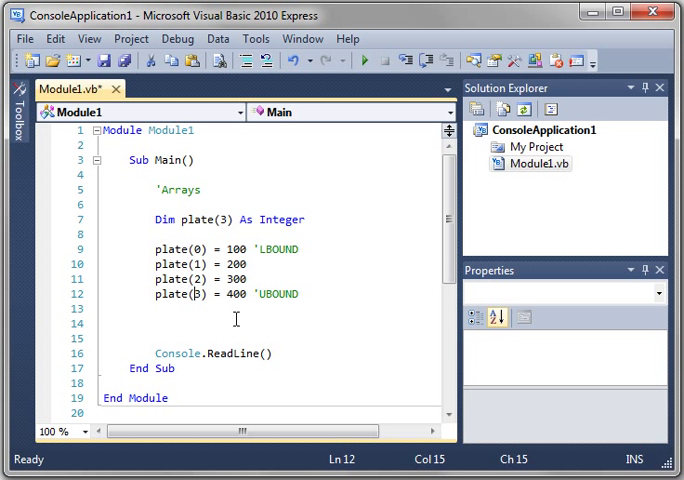
mouse_move(240, 297)
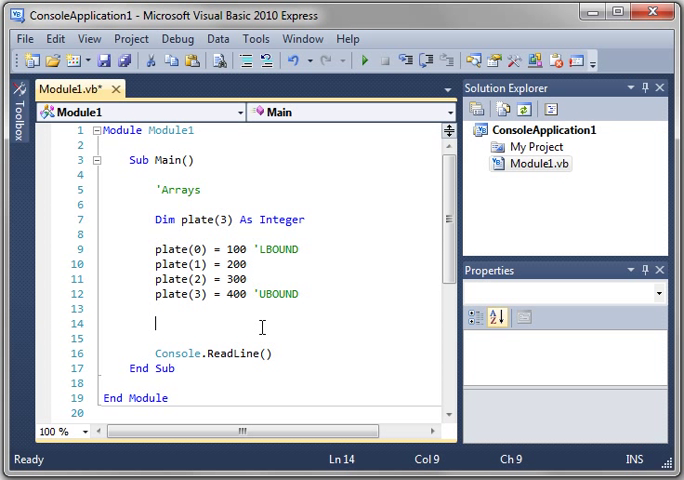
double_click(182, 219)
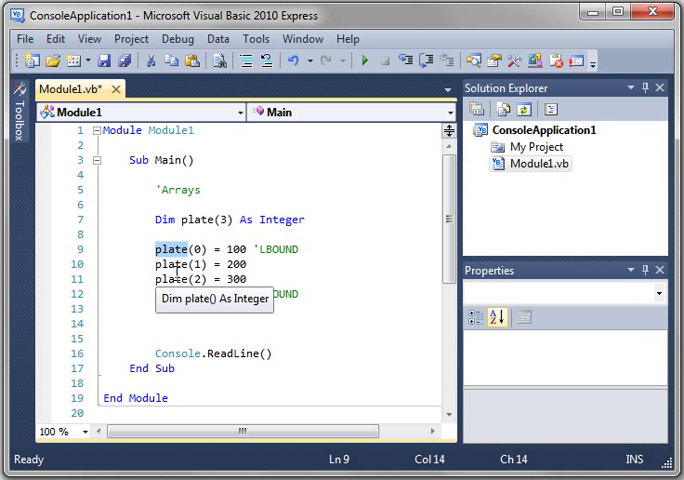
text(plate(3) = 400 'UBOUND)
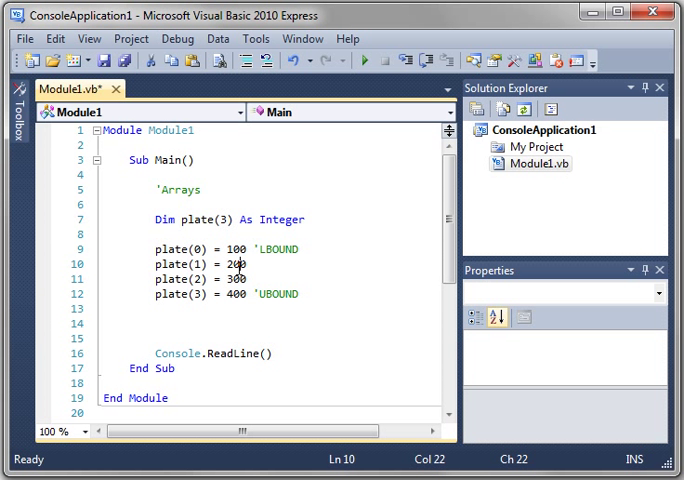
double_click(238, 293)
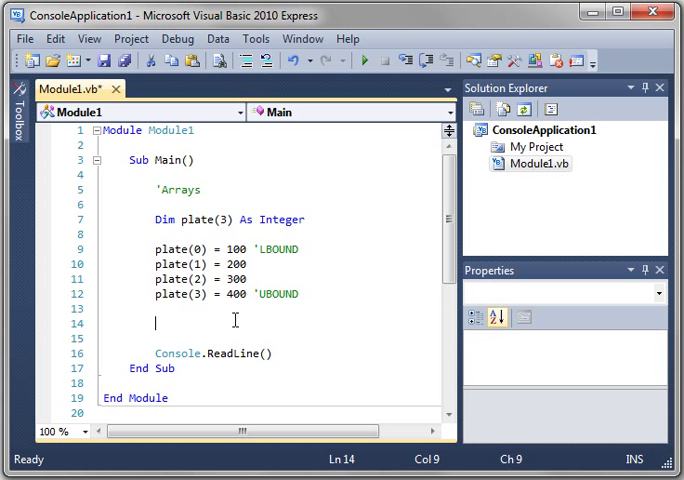
Step: Declare Dim index As Integer and write For index = LBound(plate) To UBound(plate) ... Next
text(Dim index As)
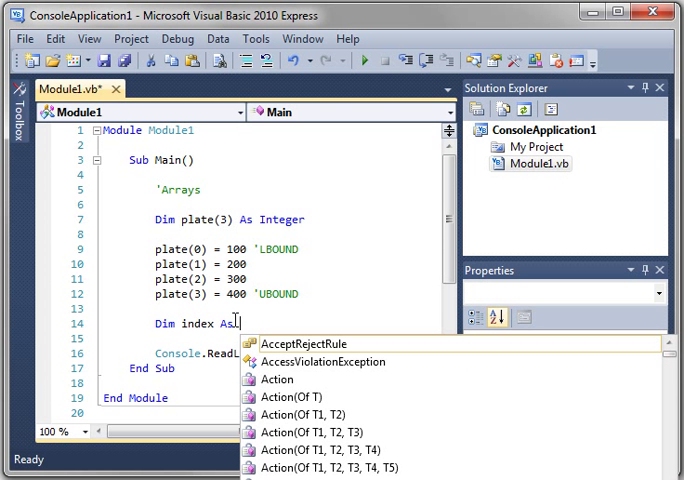
text(int)
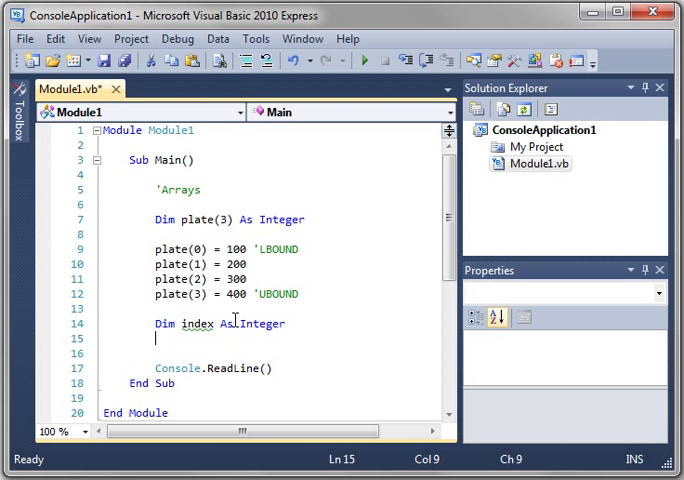
text(For index)
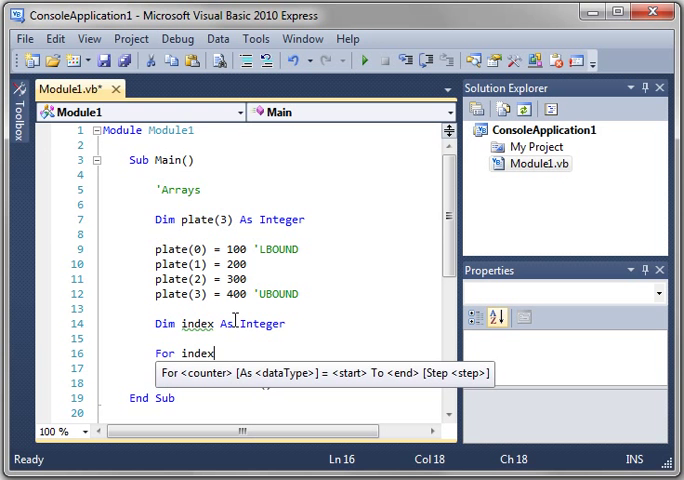
text(= LBOU)
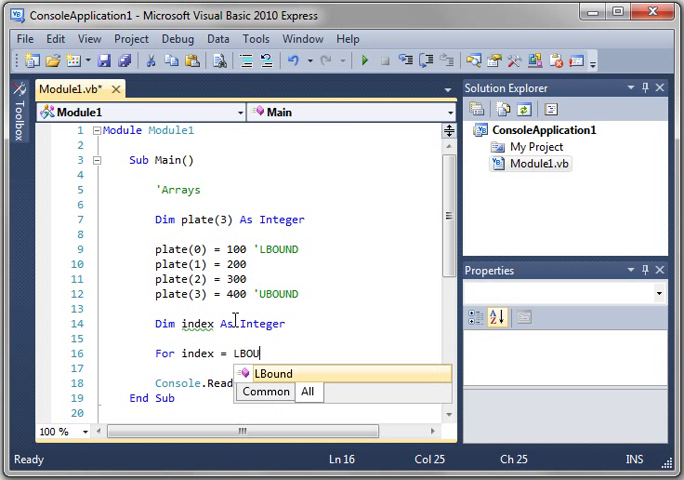
text(nd(plate) t)
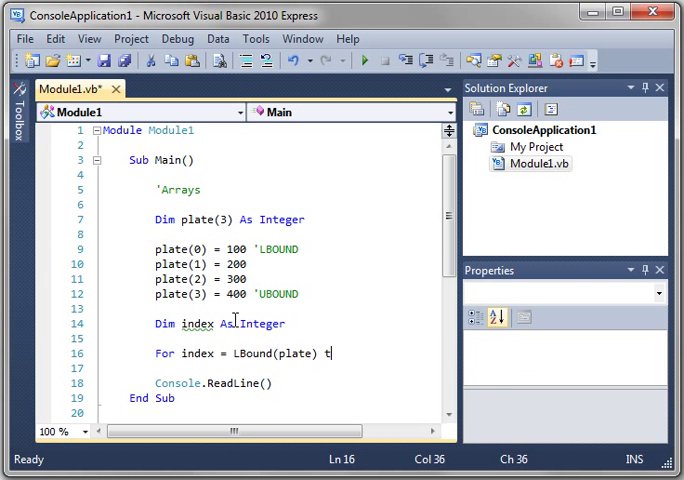
text(o UBound)
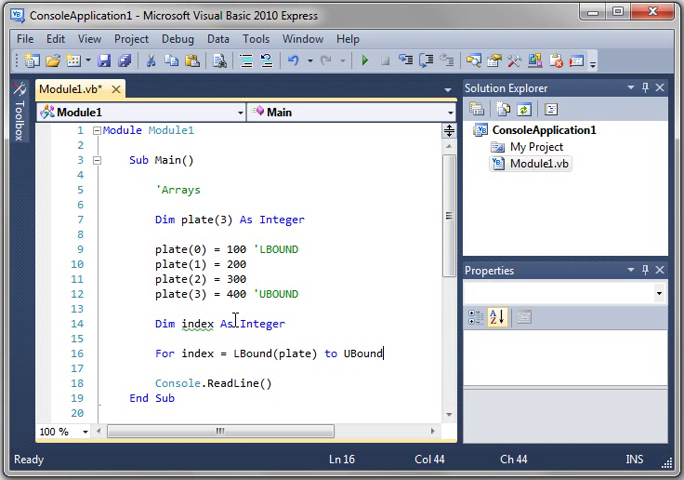
text((plate))
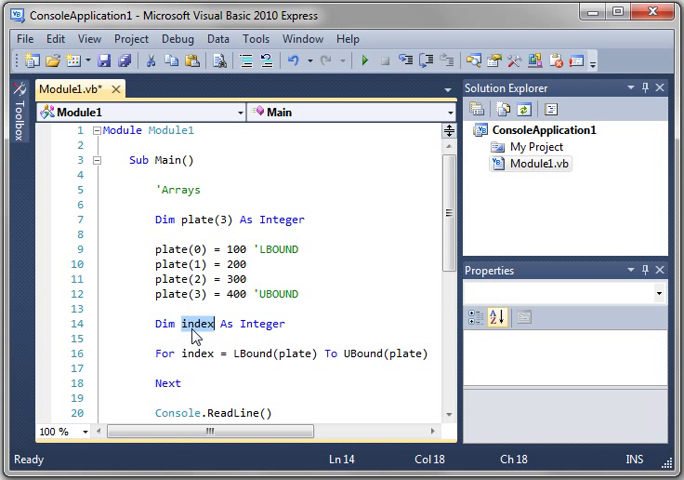
mouse_move(196, 249)
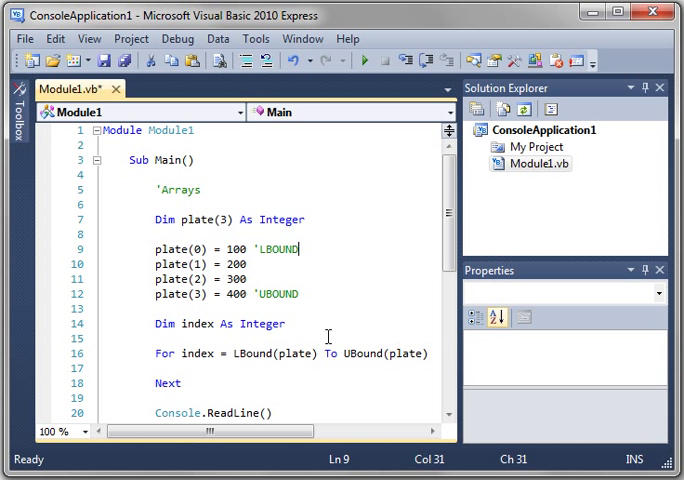
double_click(358, 353)
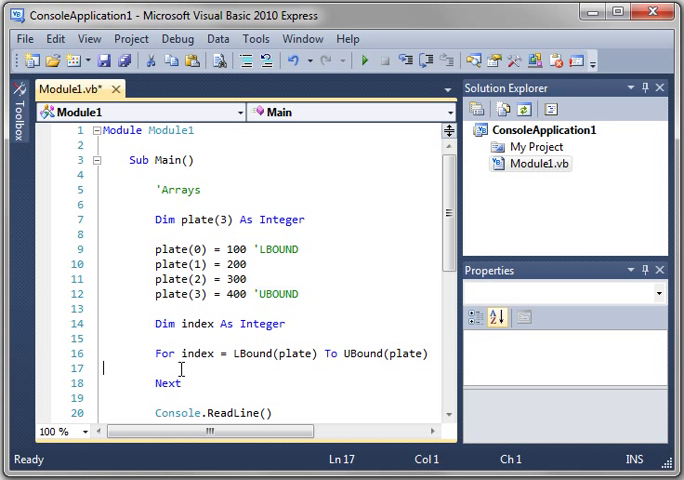
Step: Type Console.WriteLine("Plate " & index & " is " & plate(index)) inside the loop
text(Com)
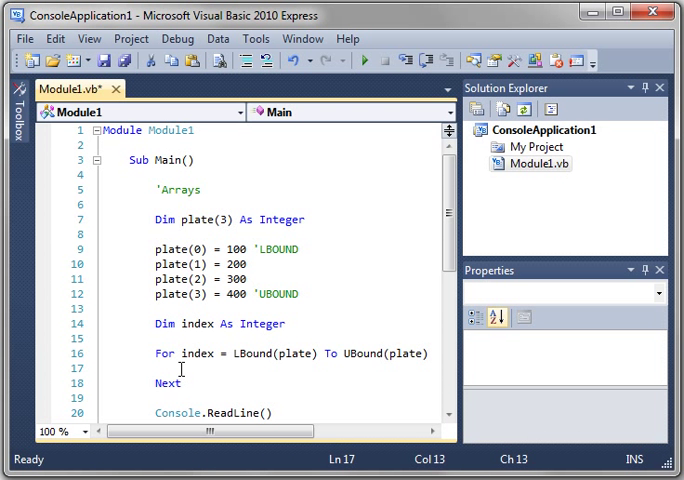
text(Console.)
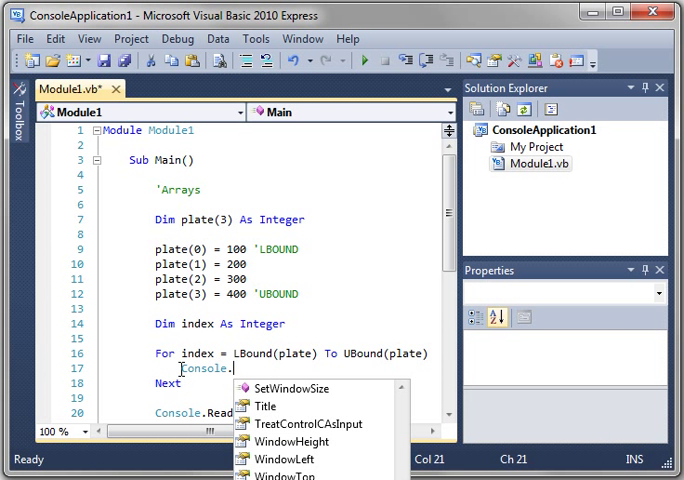
text(WriteLine()
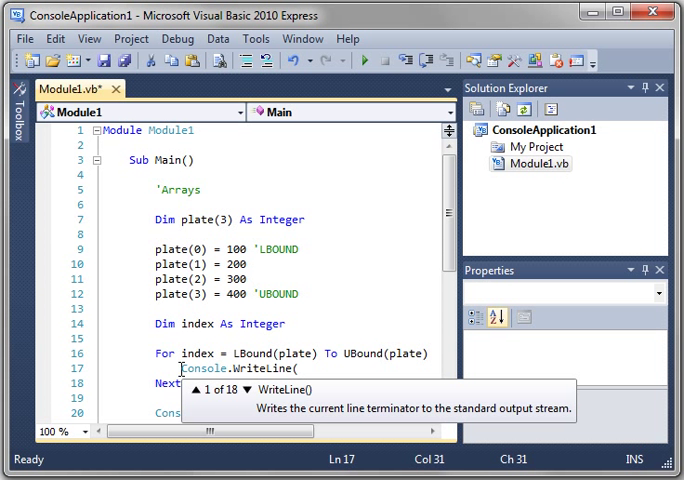
text("Pla)
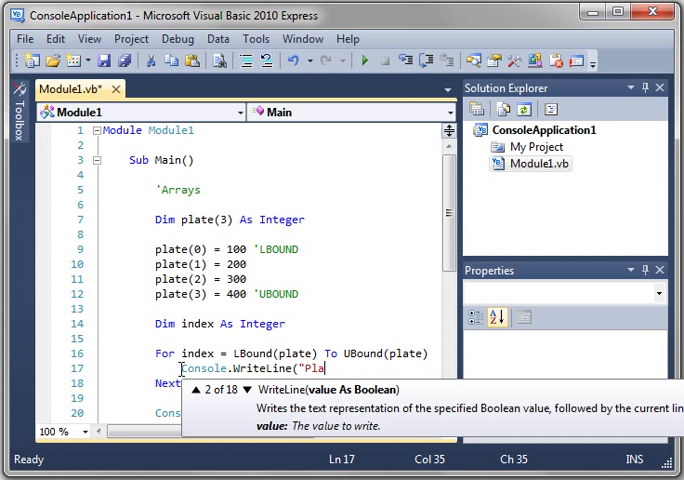
text(te)
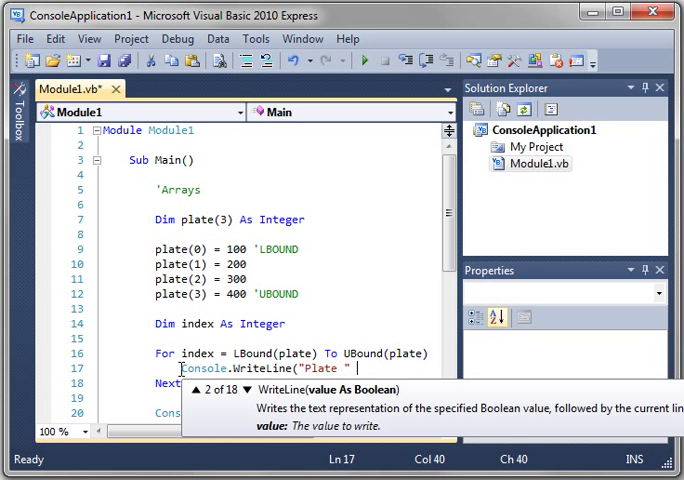
text(& index & " is)
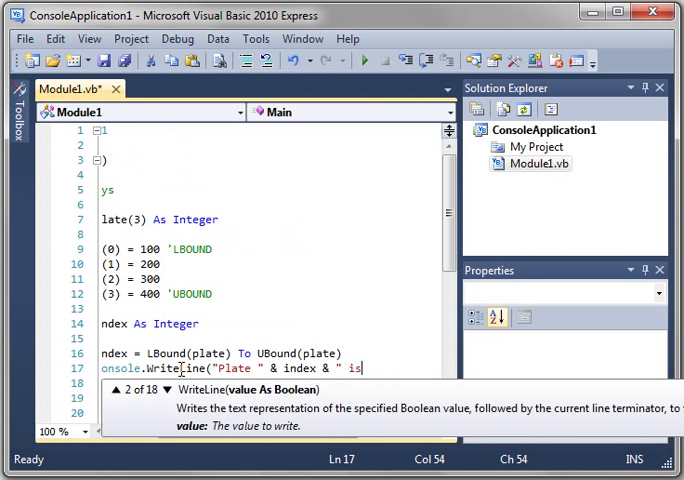
text(")
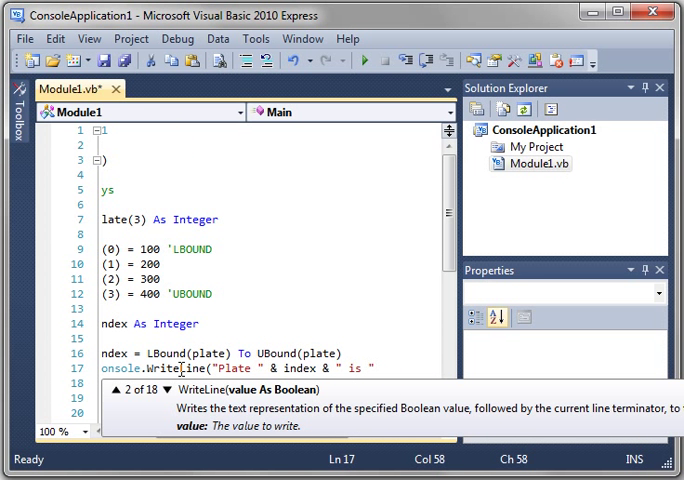
text(& plate)
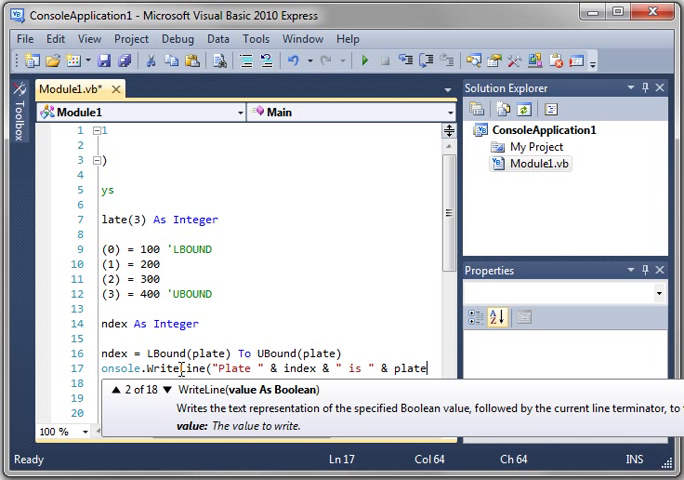
text(()
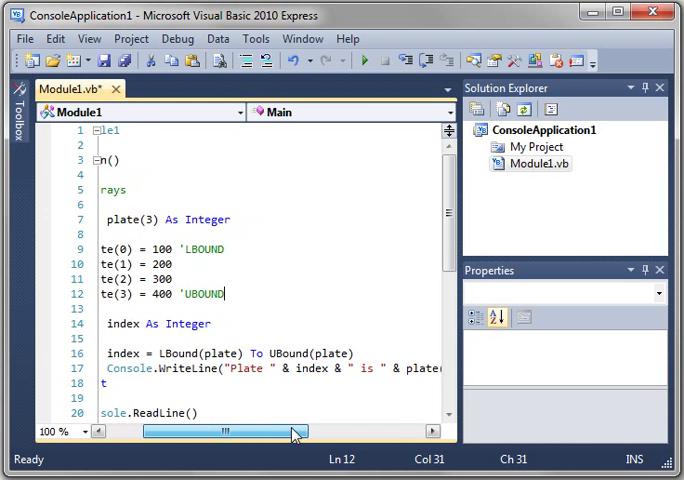
drag(290, 431, 155, 431)
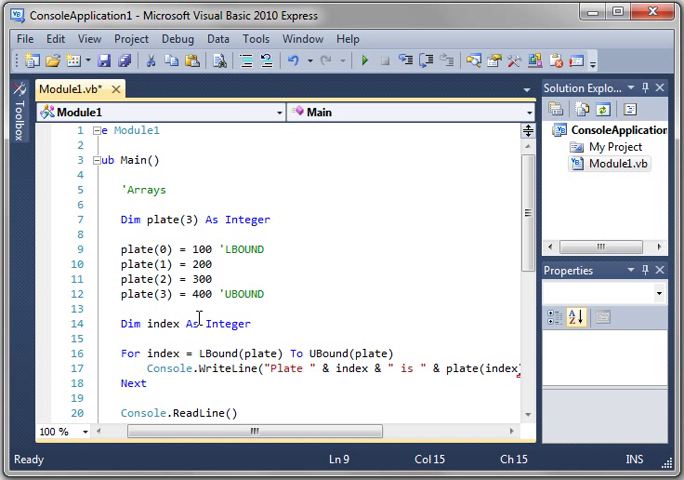
mouse_move(146, 352)
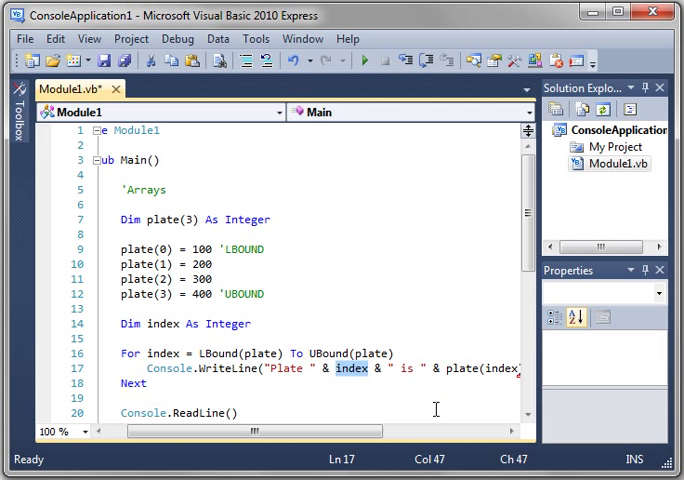
drag(250, 431, 400, 431)
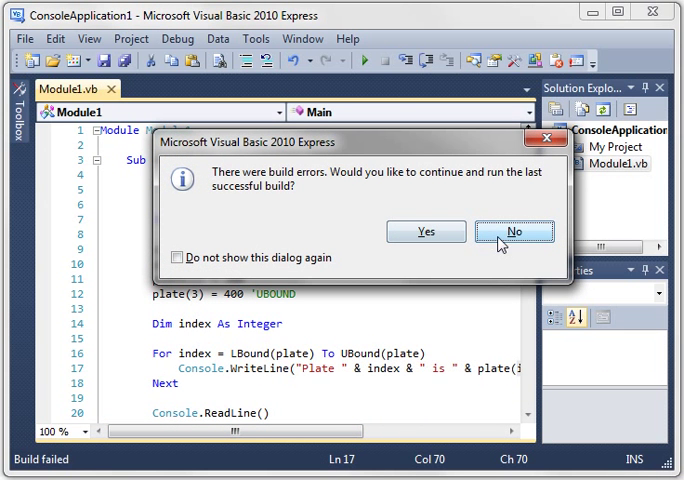
Step: Decline running the last build, then auto-hide the emptied Error List
click(513, 231)
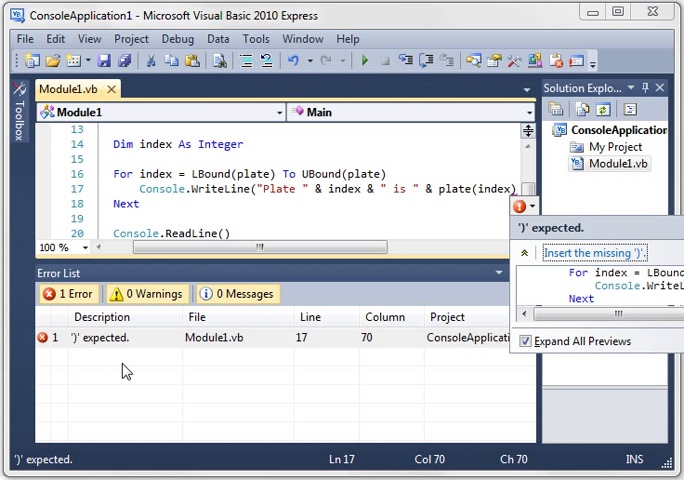
mouse_move(210, 350)
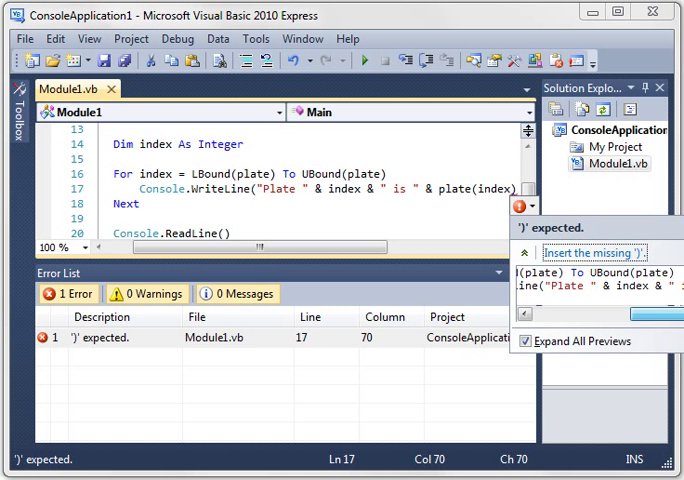
mouse_move(345, 395)
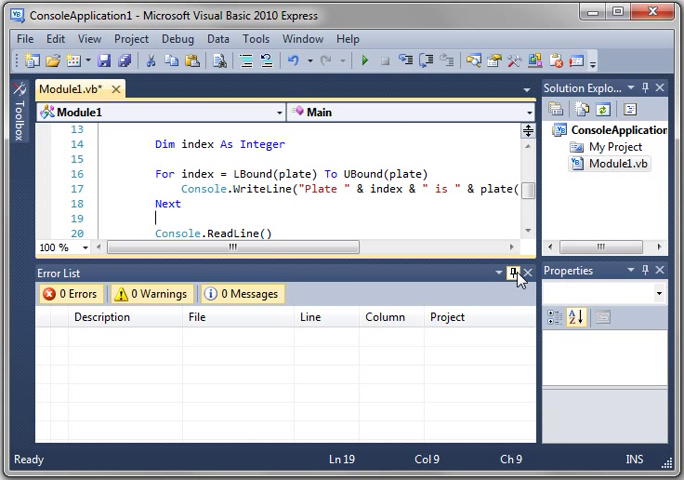
click(527, 272)
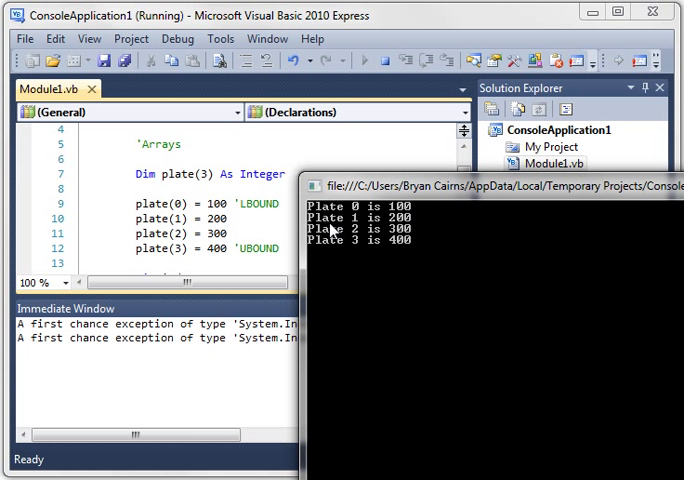
mouse_move(362, 238)
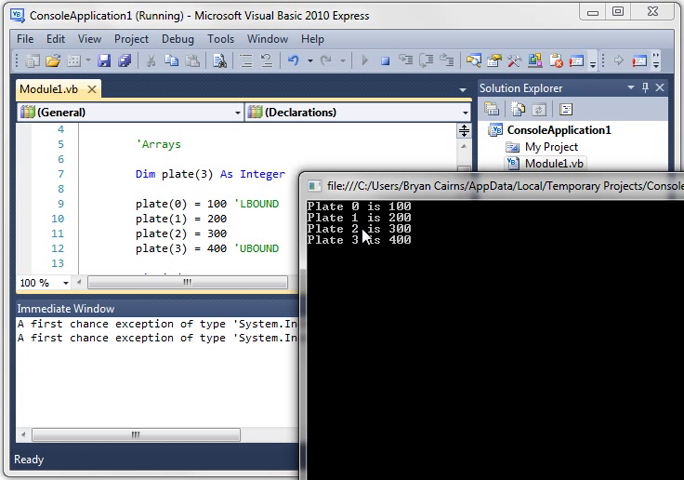
mouse_move(413, 254)
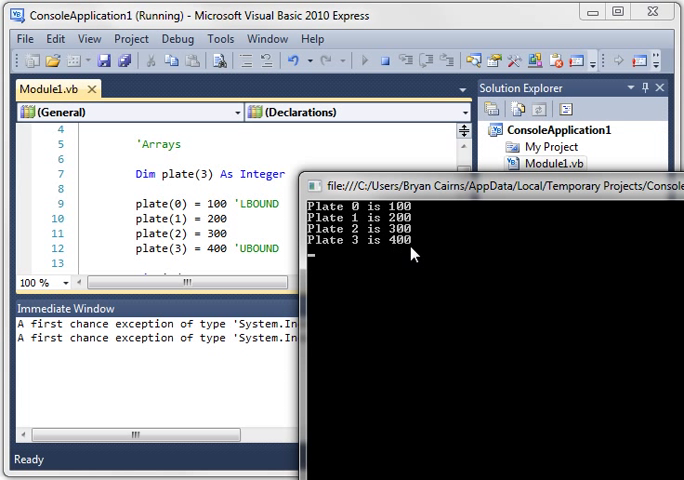
mouse_move(414, 253)
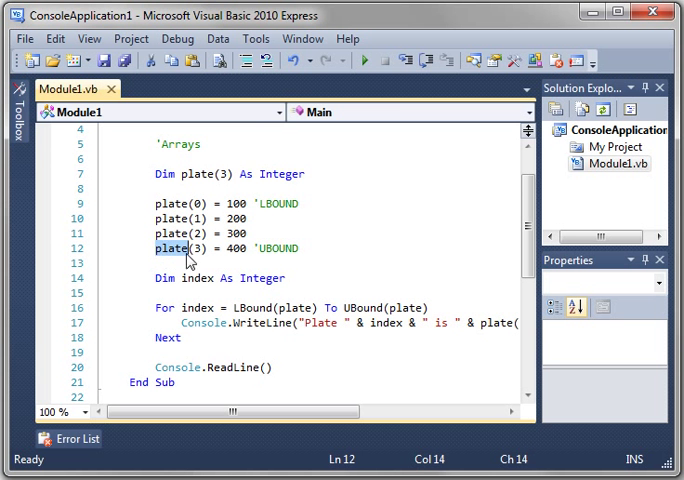
Step: Add plate(4) = 500 on a new line below plate(3) = 400
click(196, 248)
text(plate()
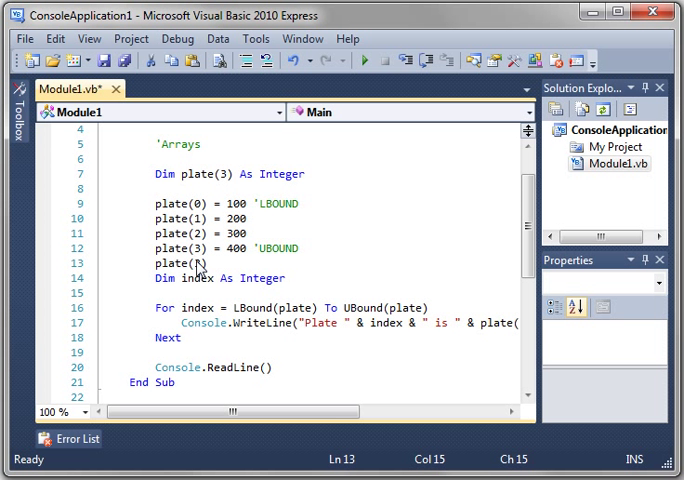
text(4)
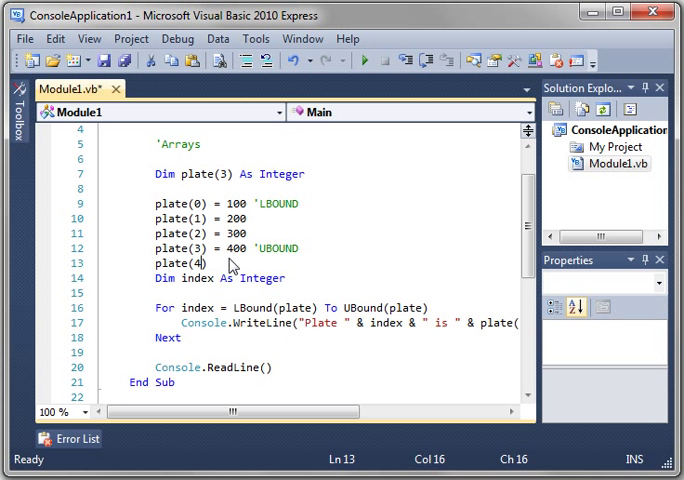
text(= 500)
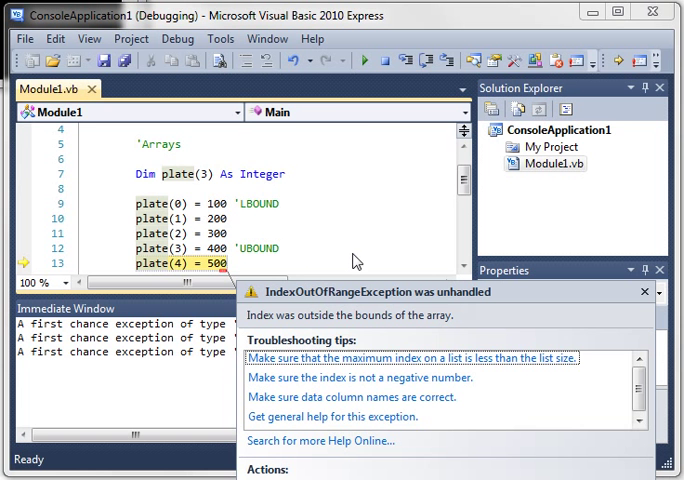
mouse_move(401, 308)
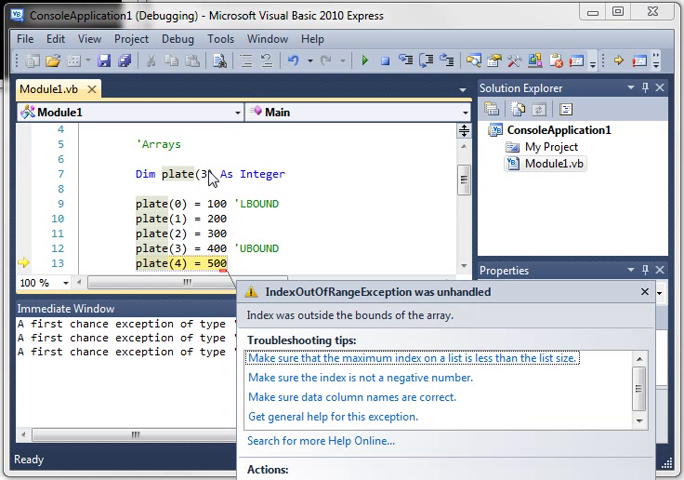
mouse_move(185, 270)
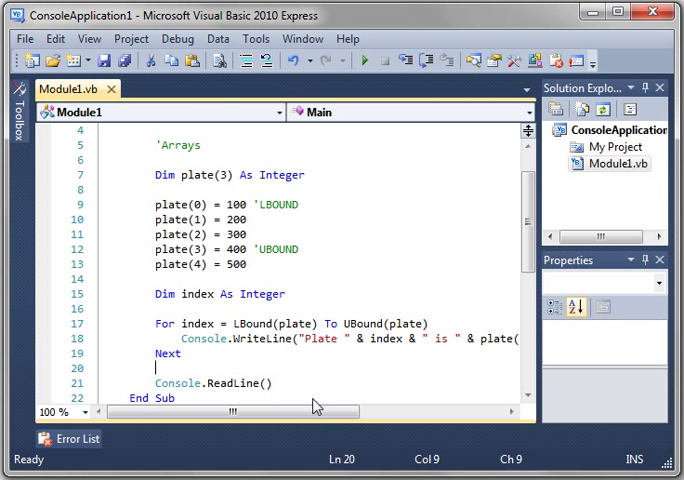
mouse_move(339, 358)
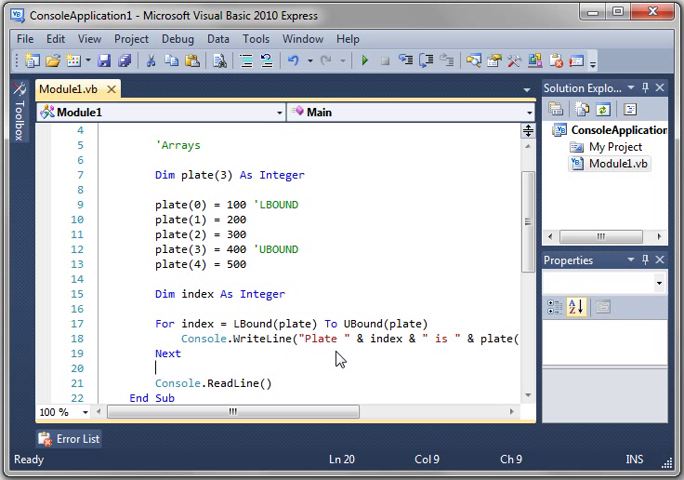